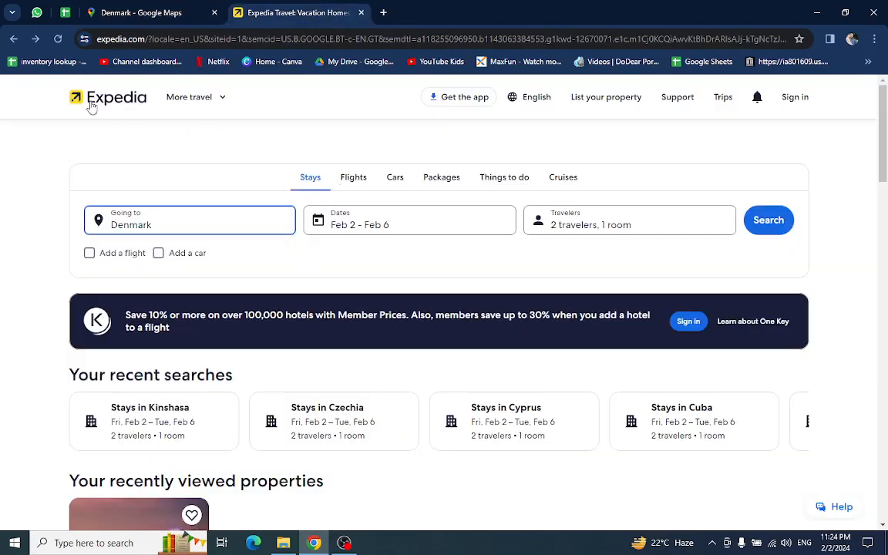
pyautogui.moveTo(141, 205)
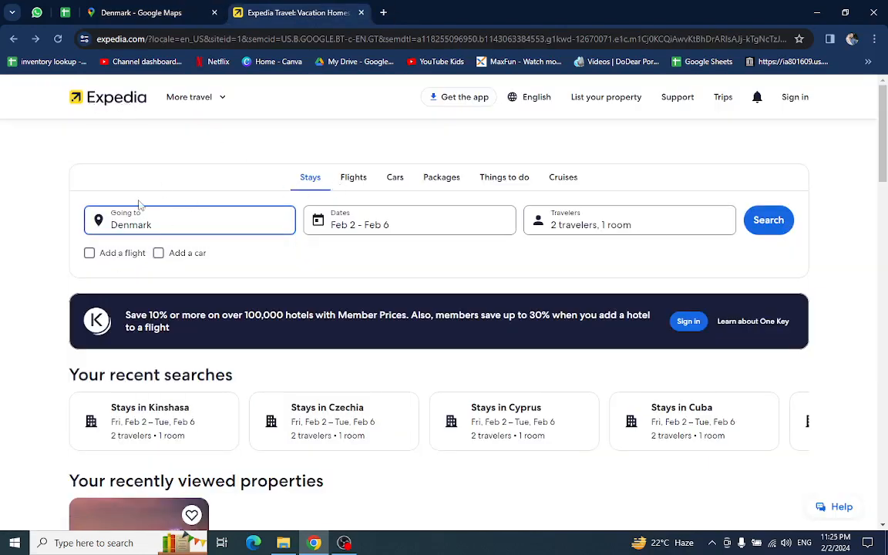
# Step: Confirm Denmark, Feb 2–6, 2 adults in 1 room and run the stay search
pyautogui.click(409, 226)
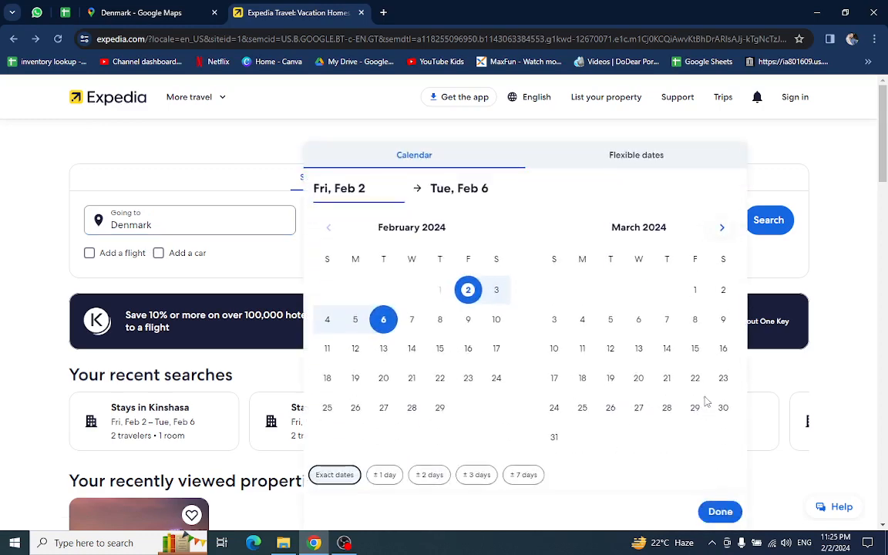
pyautogui.click(629, 219)
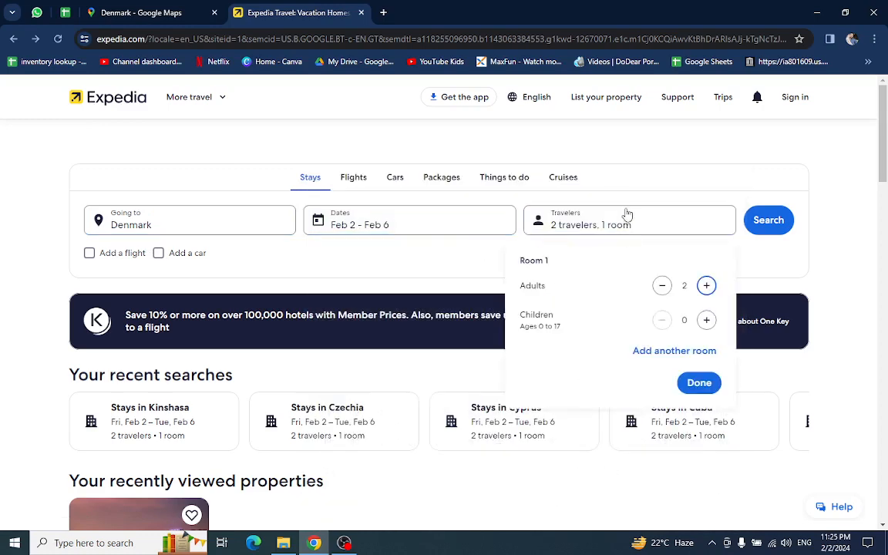
pyautogui.click(699, 382)
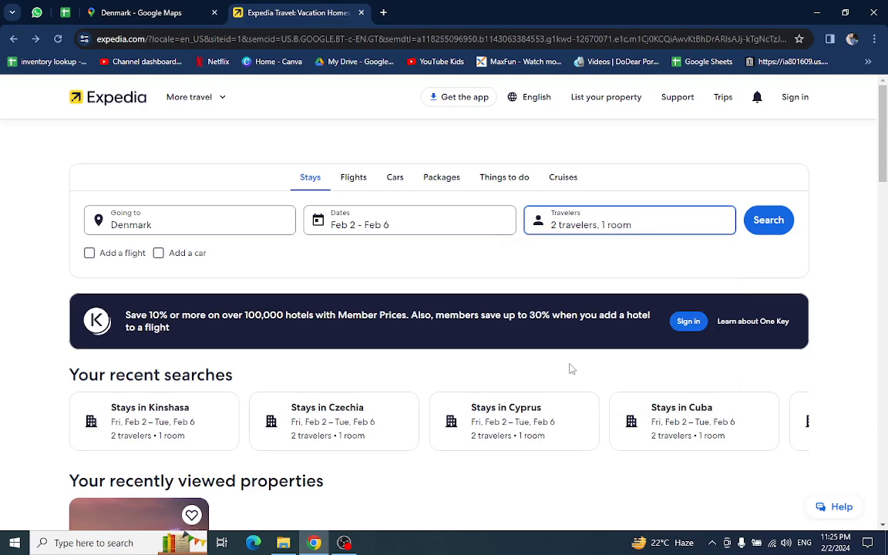
pyautogui.click(768, 219)
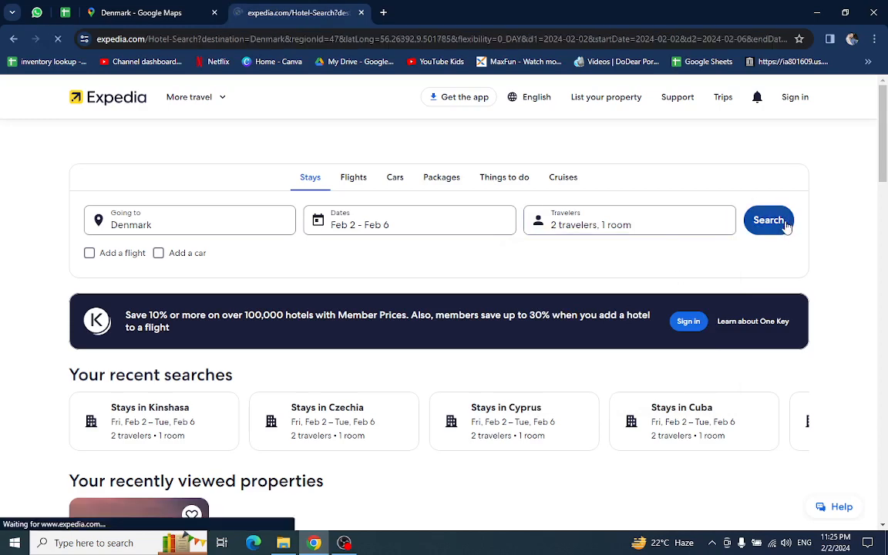
# Step: Scroll the 265-property Denmark results and open the Skt. Petri hotel listing
pyautogui.click(768, 219)
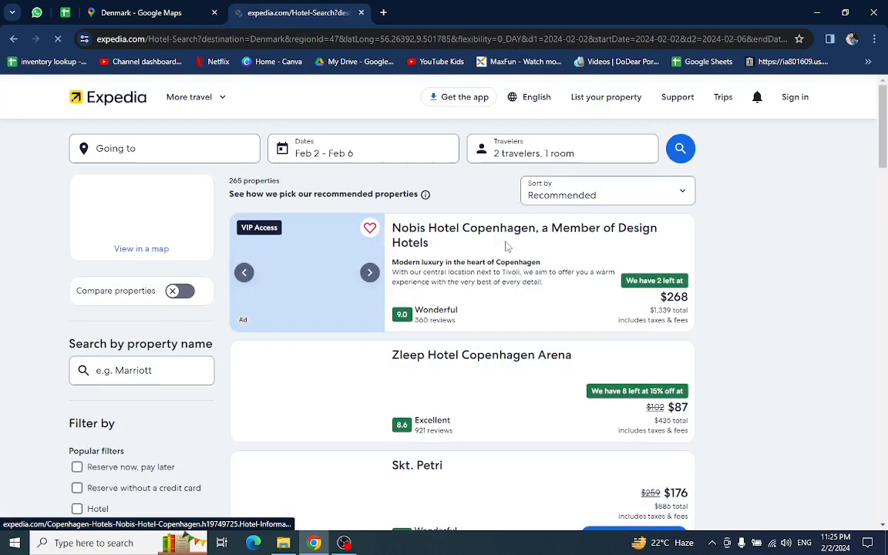
pyautogui.scroll(-3)
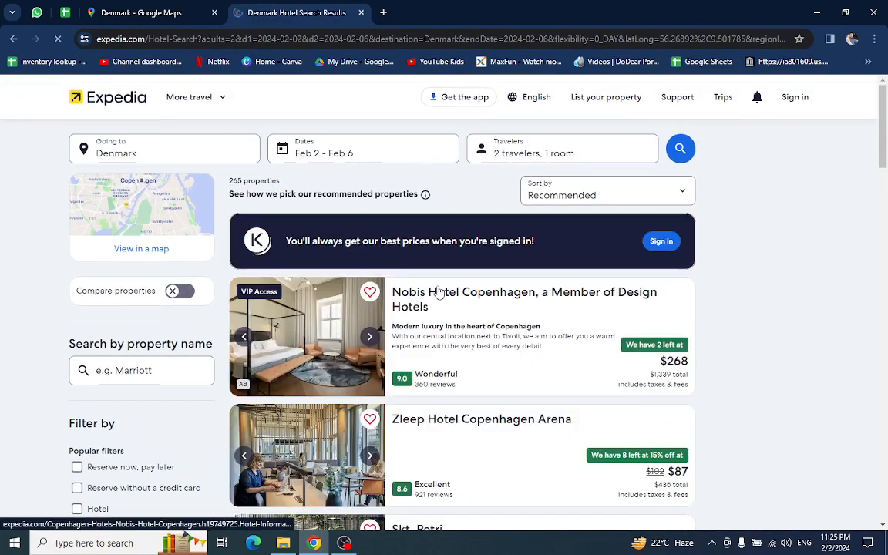
pyautogui.scroll(-3)
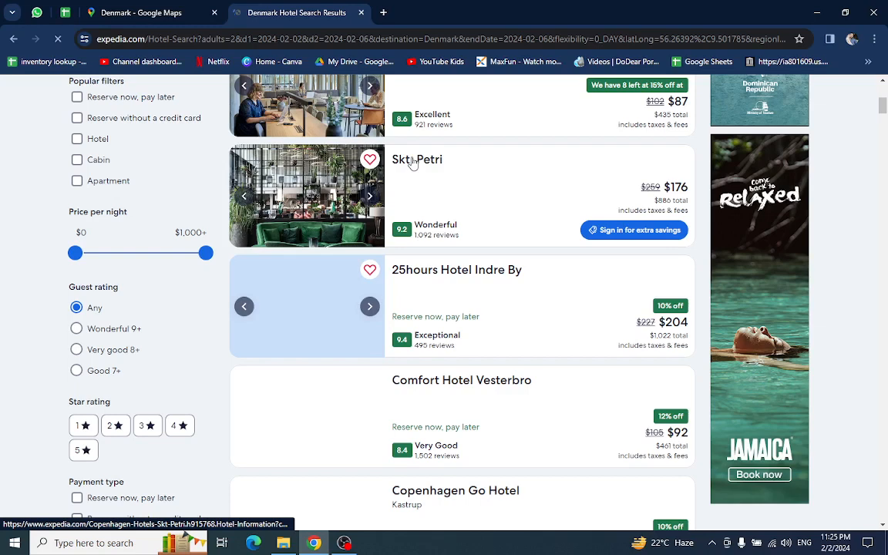
pyautogui.click(416, 159)
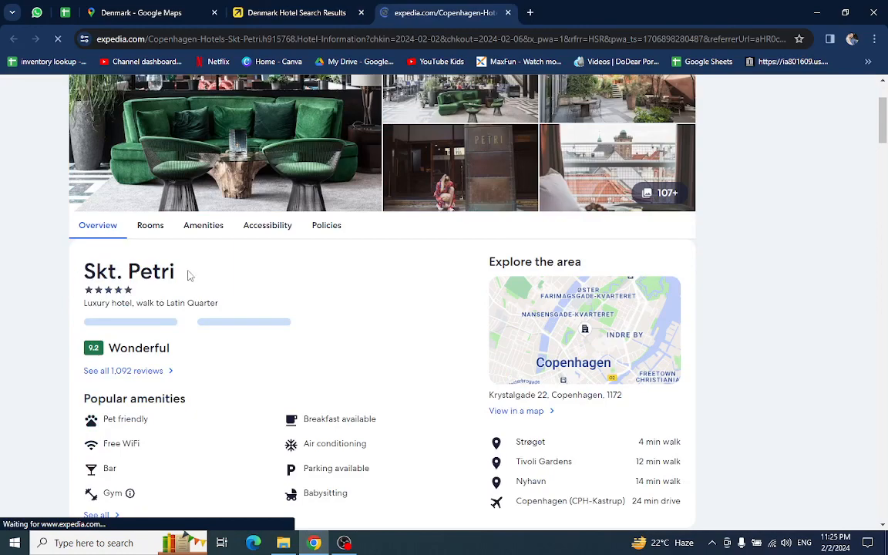
# Step: Scroll to the Rooms section showing Basic Double at $176 and Superior rooms at $192
pyautogui.scroll(-3)
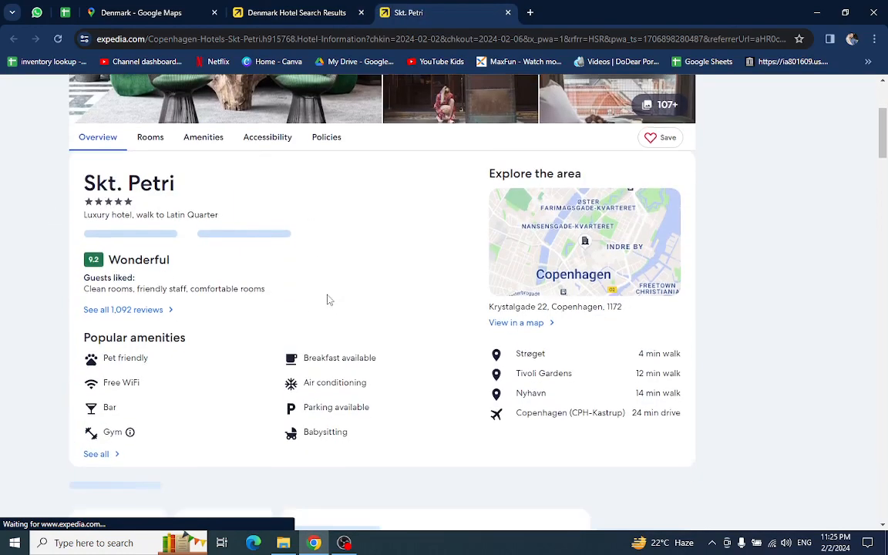
pyautogui.scroll(-3)
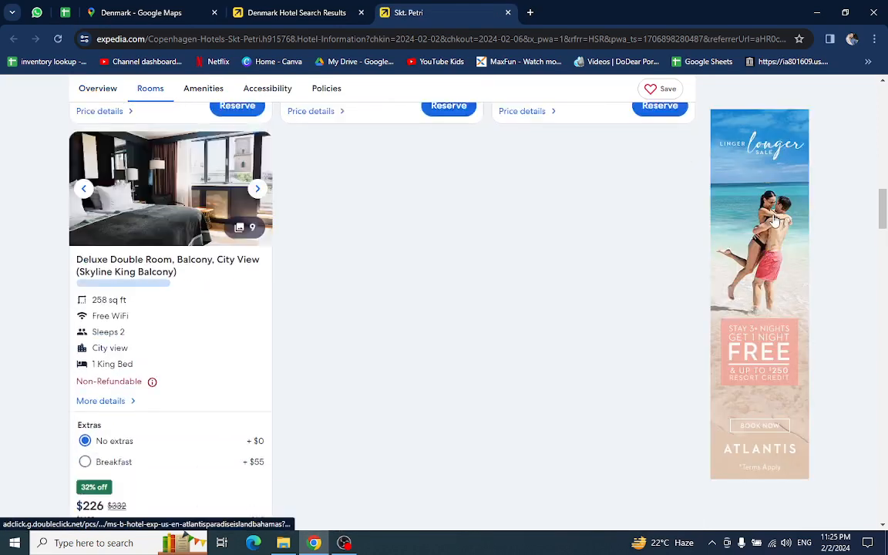
pyautogui.scroll(-3)
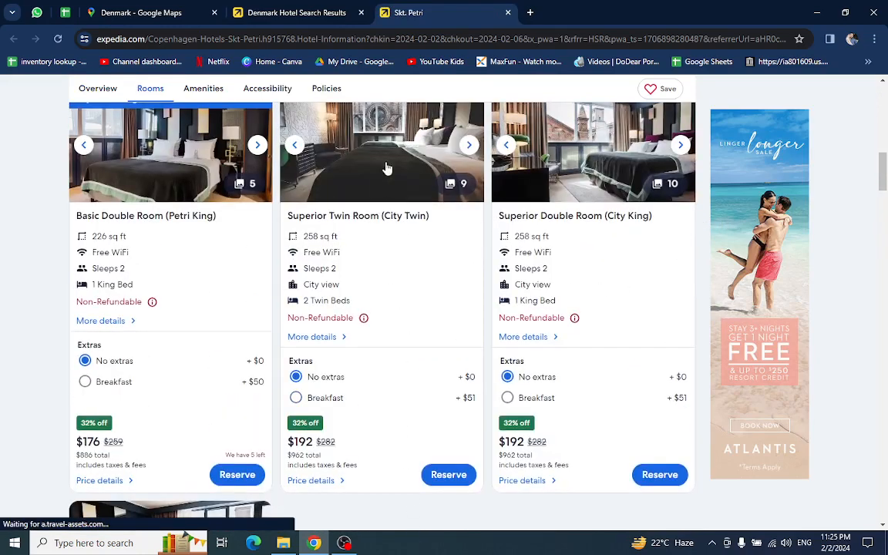
# Step: Reserve the Superior Twin Room (City Twin) at Skt. Petri
pyautogui.click(448, 475)
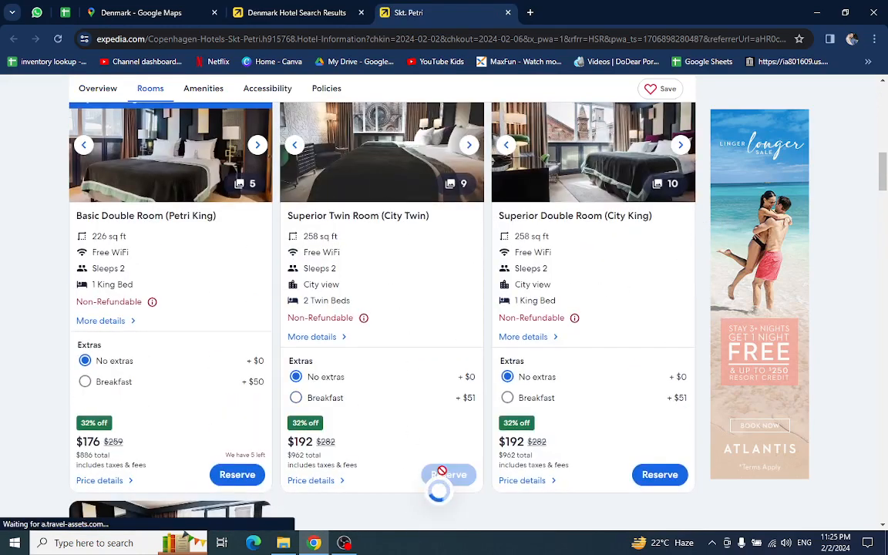
pyautogui.click(449, 475)
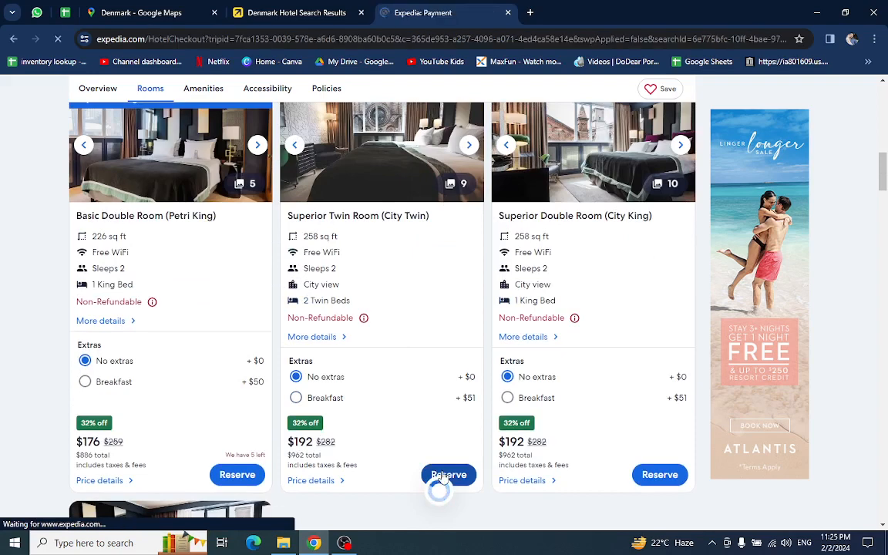
pyautogui.click(449, 475)
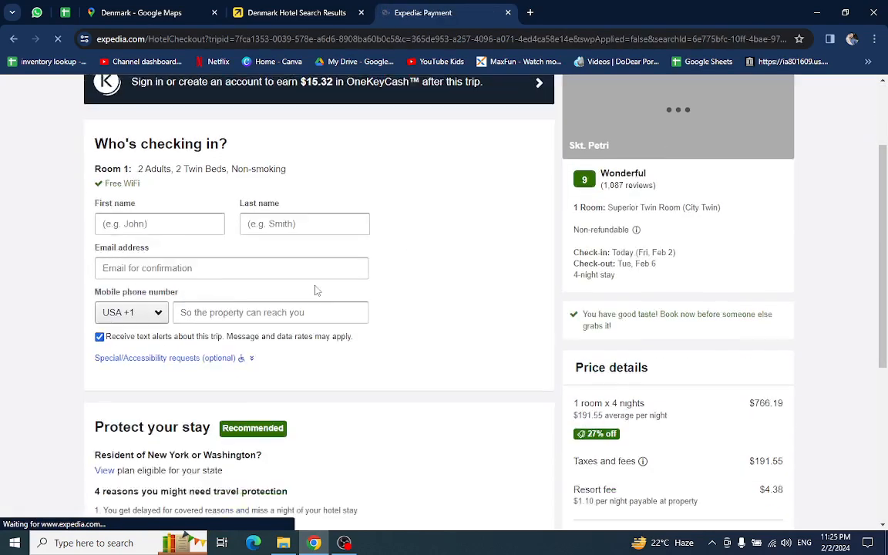
# Step: Review the secure booking page details totalling $962.12 for 4 nights
pyautogui.scroll(-3)
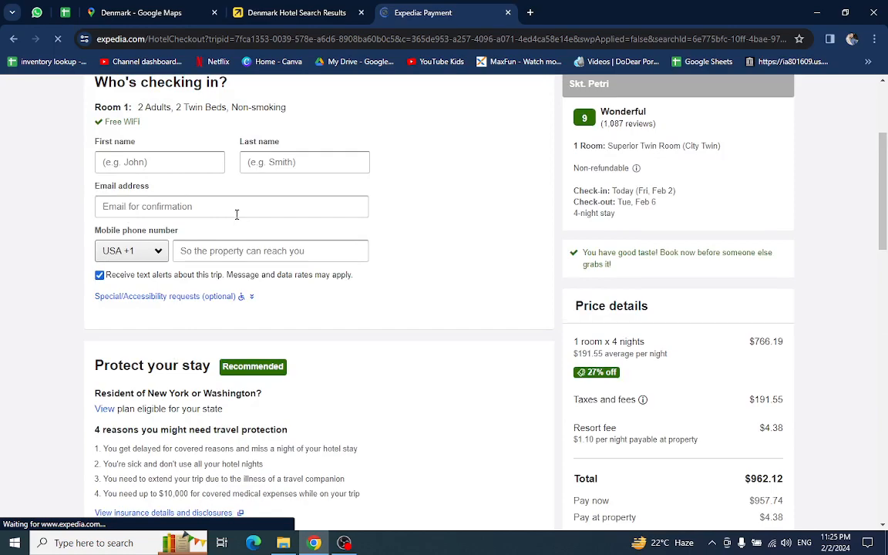
pyautogui.scroll(-3)
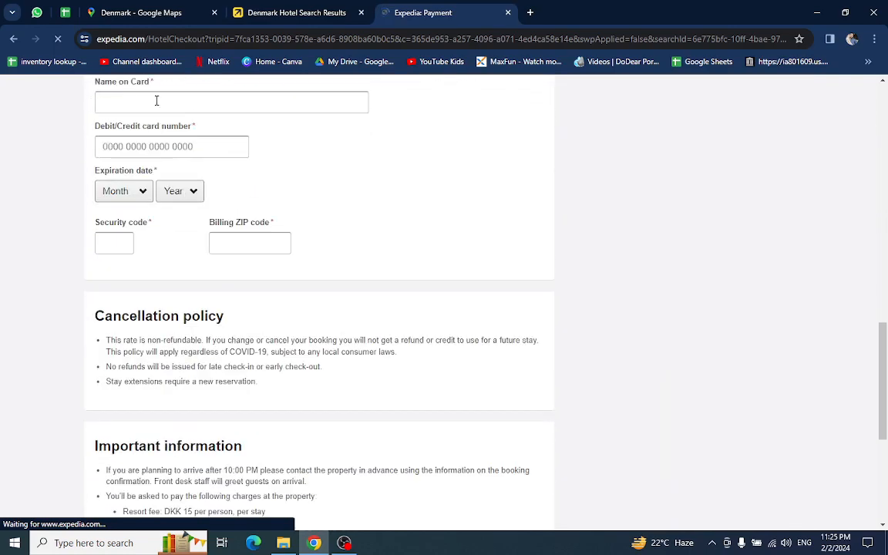
pyautogui.scroll(-3)
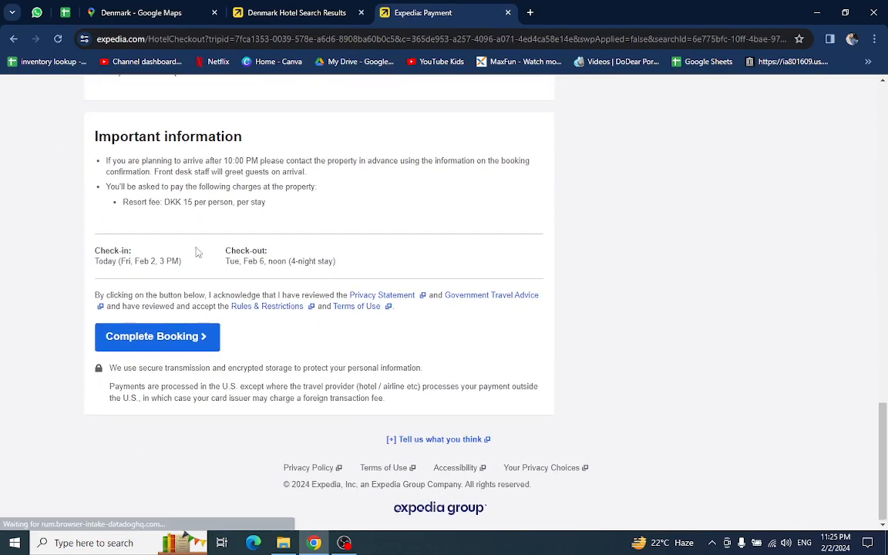
pyautogui.click(158, 336)
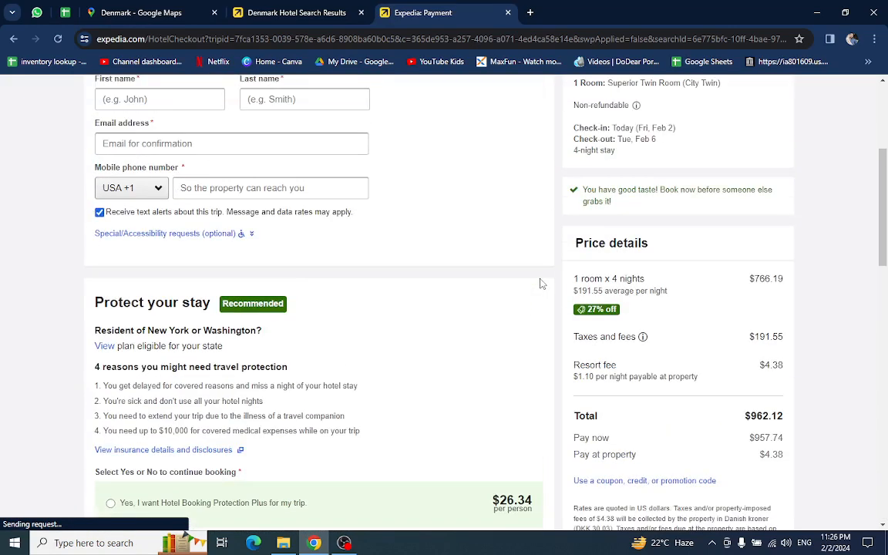
pyautogui.moveTo(475, 233)
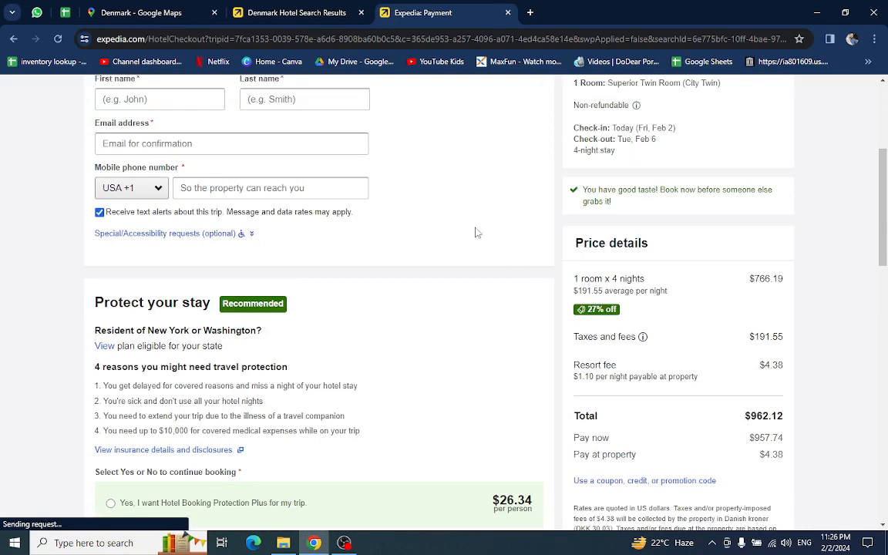
pyautogui.scroll(3)
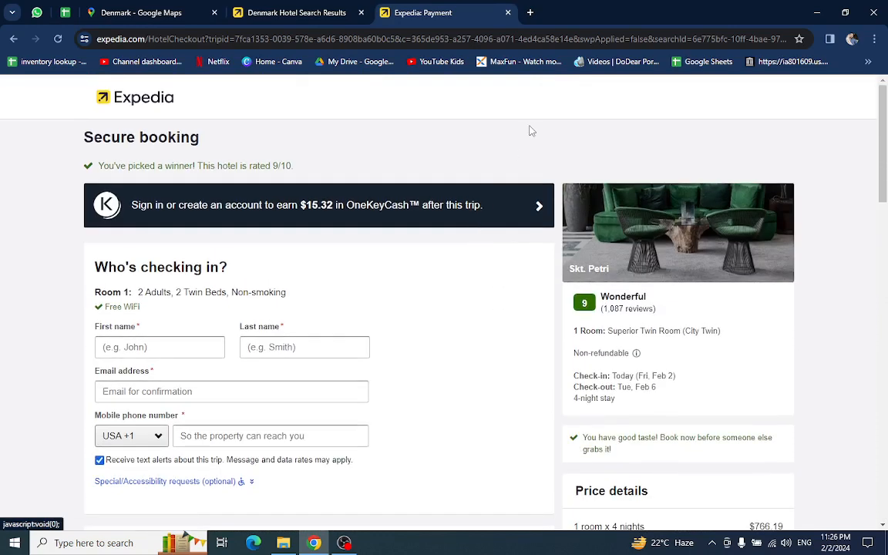